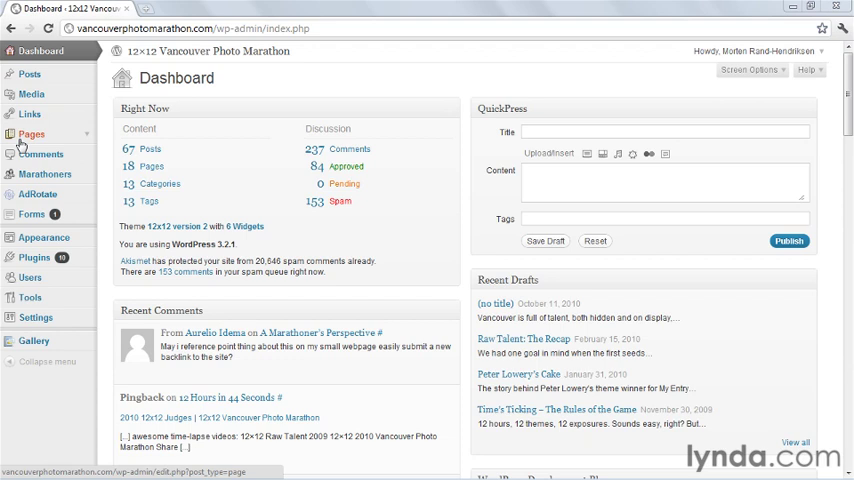
pyautogui.moveTo(44, 174)
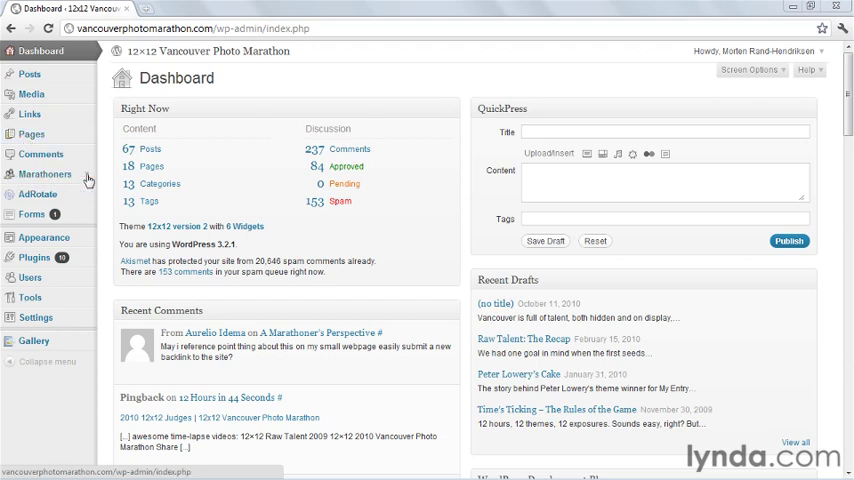
# Step: Go to Marathoners > Add New Marathoner and review its custom field template and Year taxonomy
pyautogui.click(44, 174)
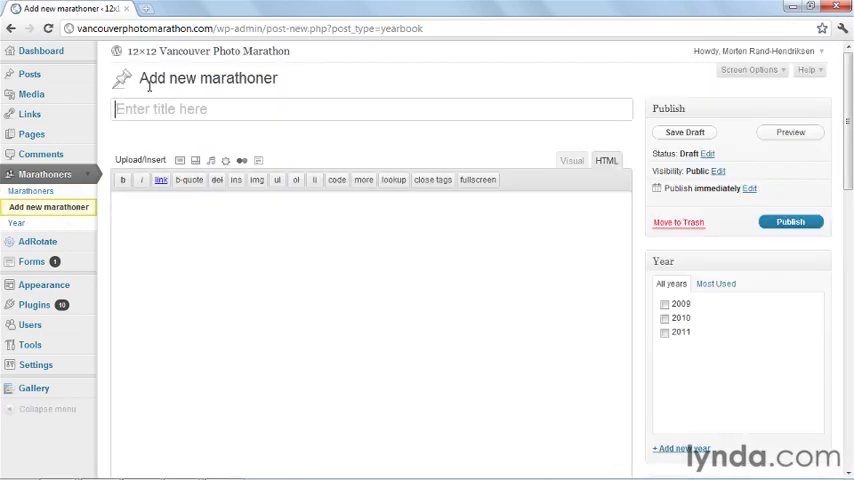
pyautogui.scroll(-3)
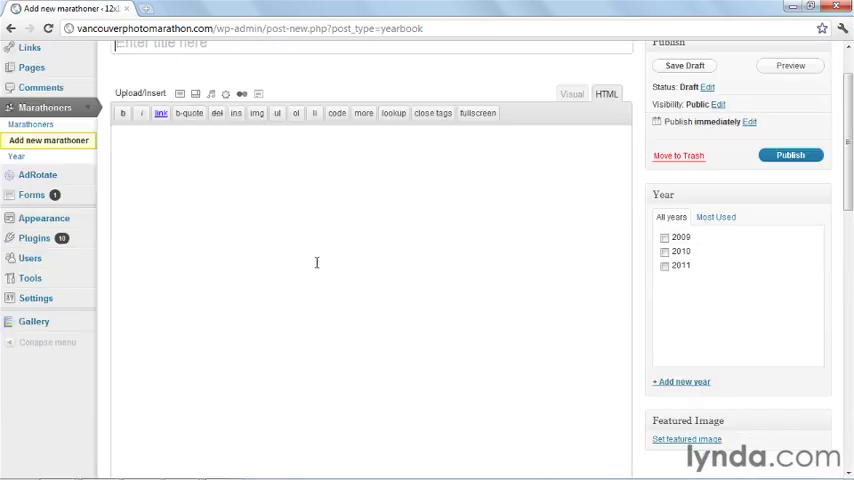
pyautogui.scroll(-3)
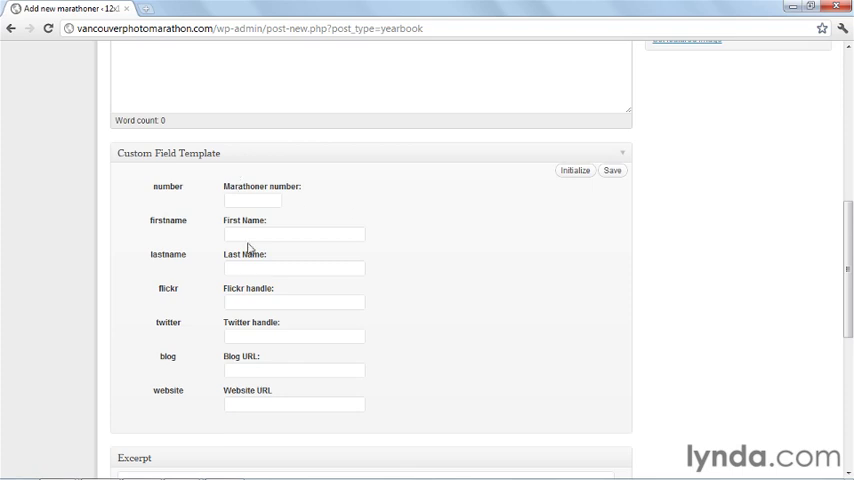
pyautogui.scroll(3)
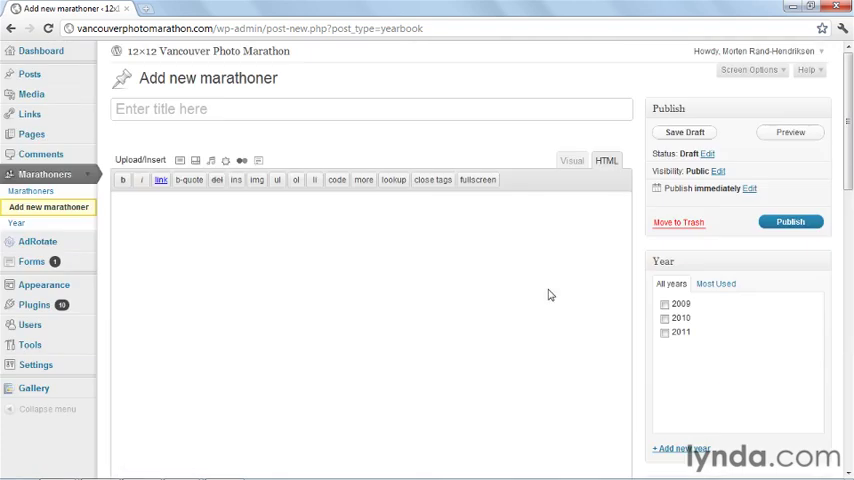
pyautogui.scroll(-3)
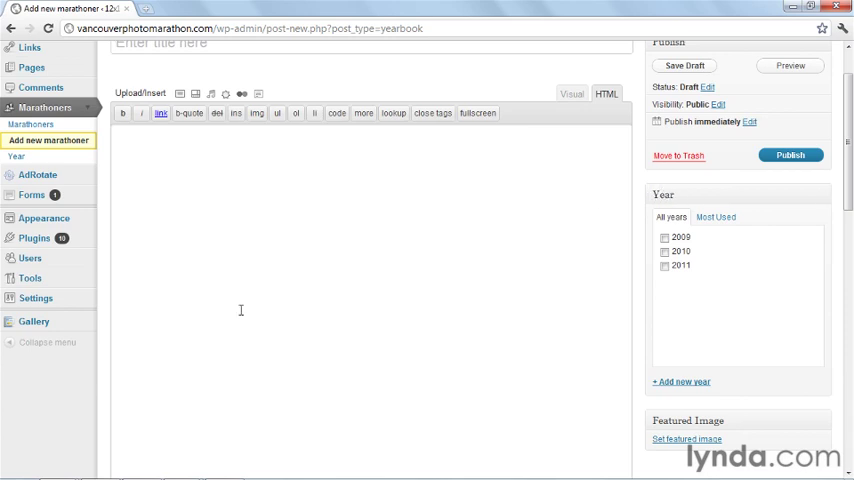
pyautogui.scroll(3)
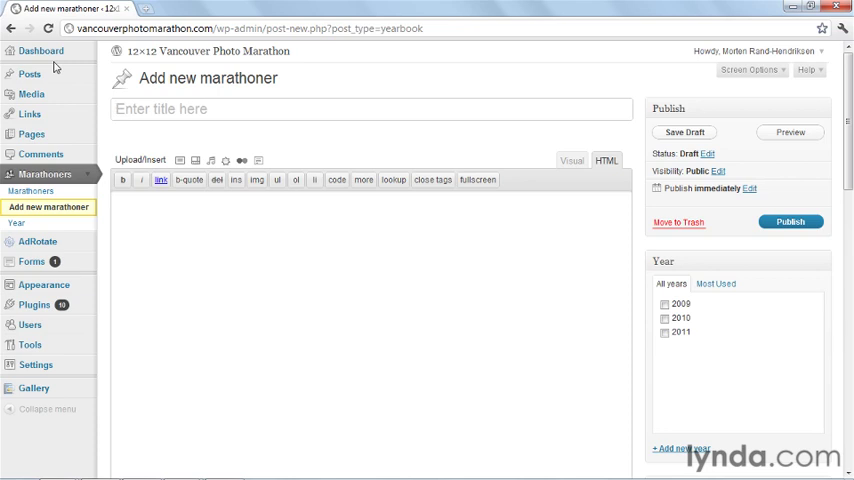
pyautogui.scroll(-3)
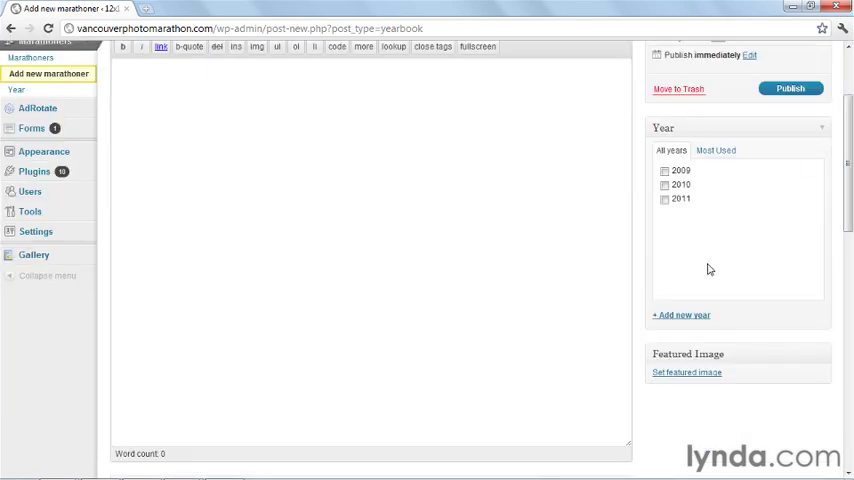
pyautogui.scroll(3)
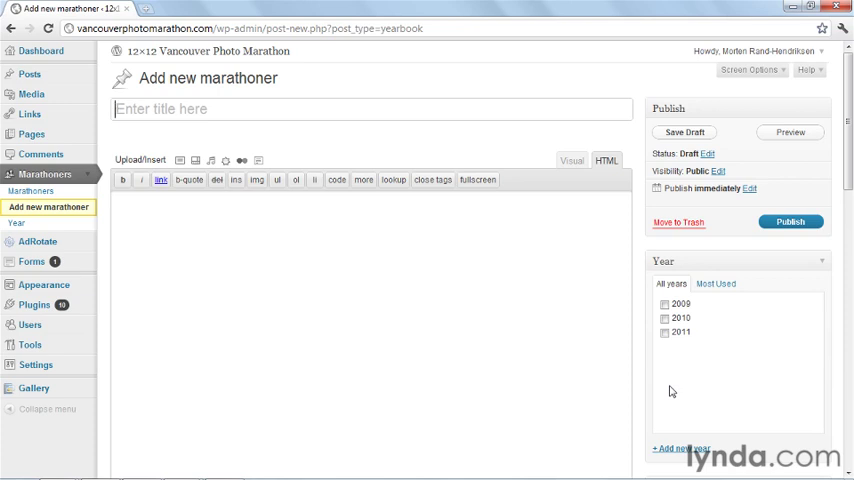
pyautogui.moveTo(30, 114)
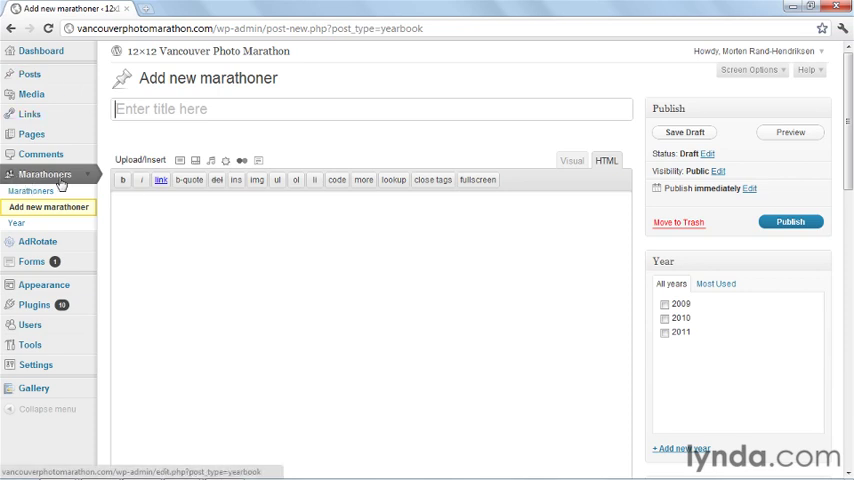
pyautogui.moveTo(16, 224)
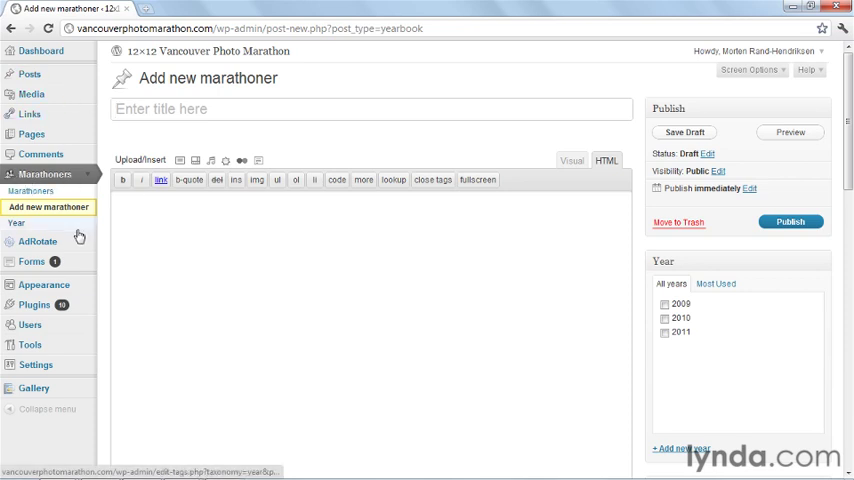
pyautogui.moveTo(166, 232)
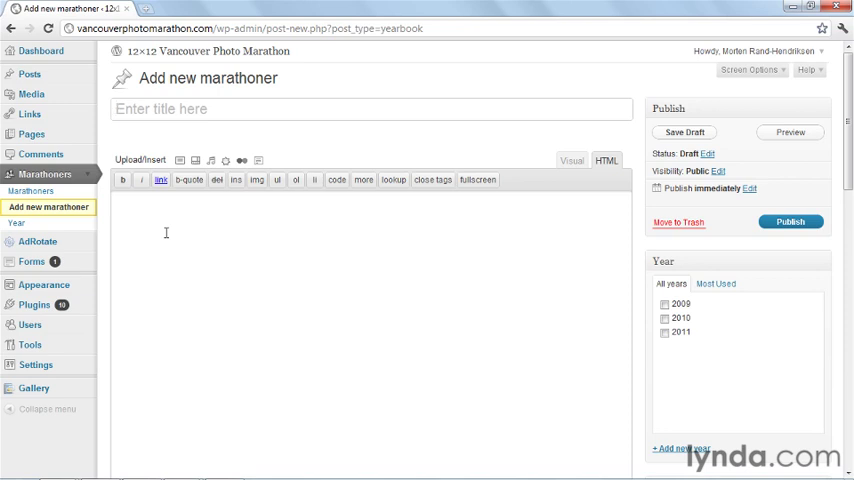